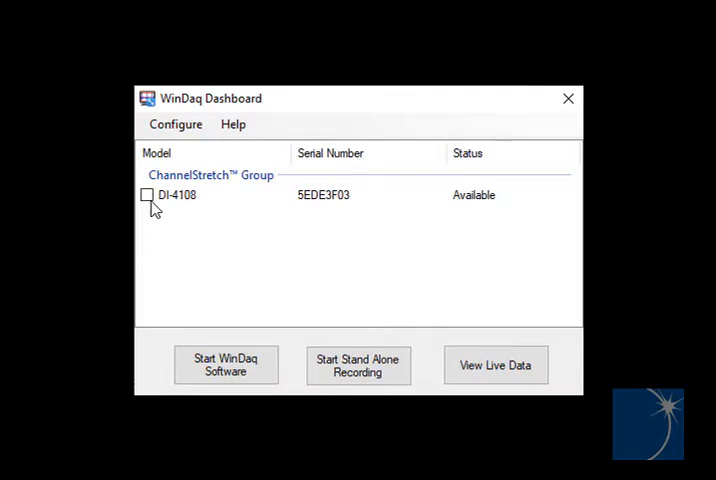
- Select the DI-4108 logger and bring up its Configure menu
left_click(146, 194)
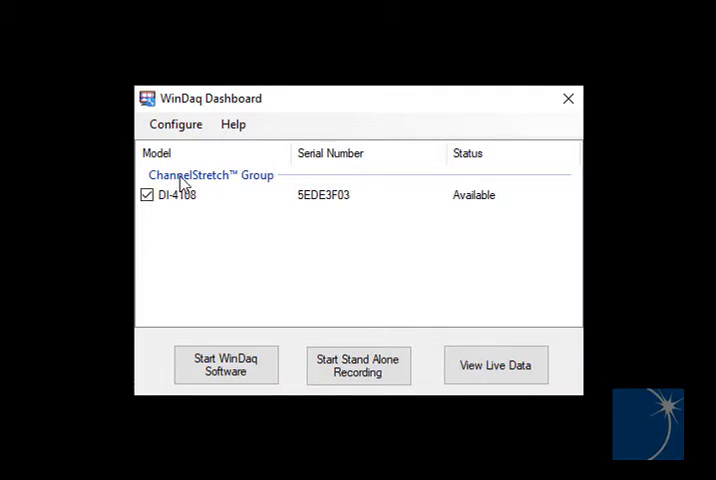
left_click(176, 124)
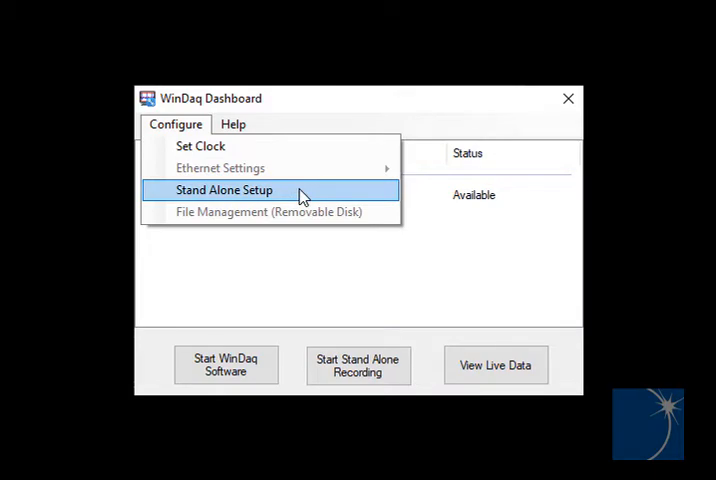
- Enter the Stand Alone Setup and enable Record on Power Startup
left_click(224, 190)
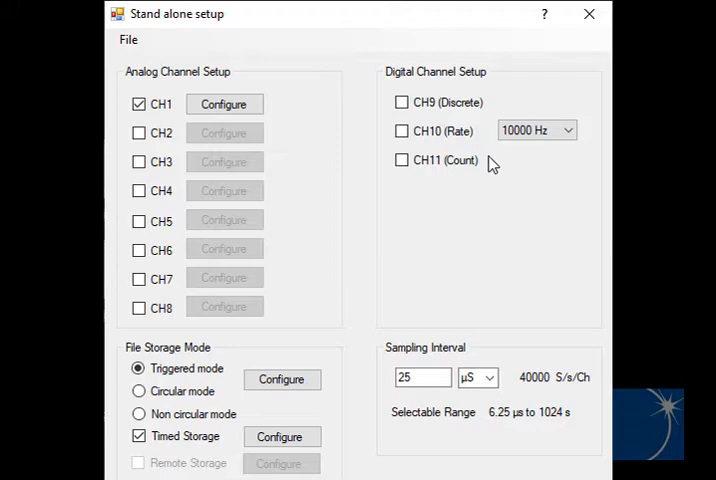
scroll("down", 3)
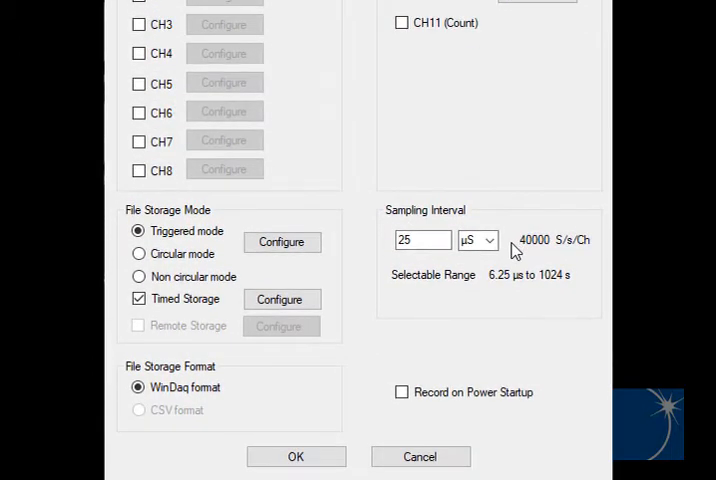
mouse_move(510, 272)
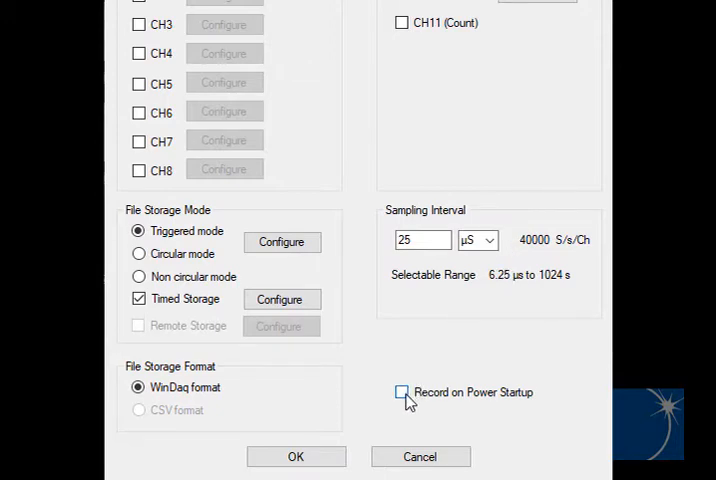
left_click(400, 392)
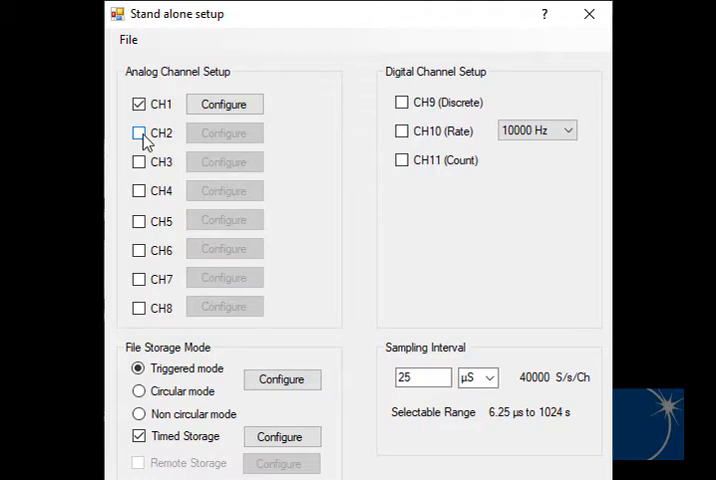
- Enable analog channel CH2 and set its input range to ±5 V
left_click(140, 132)
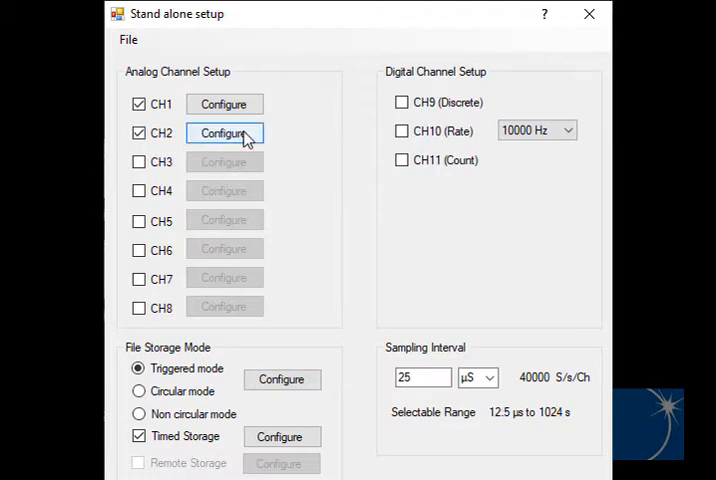
left_click(224, 132)
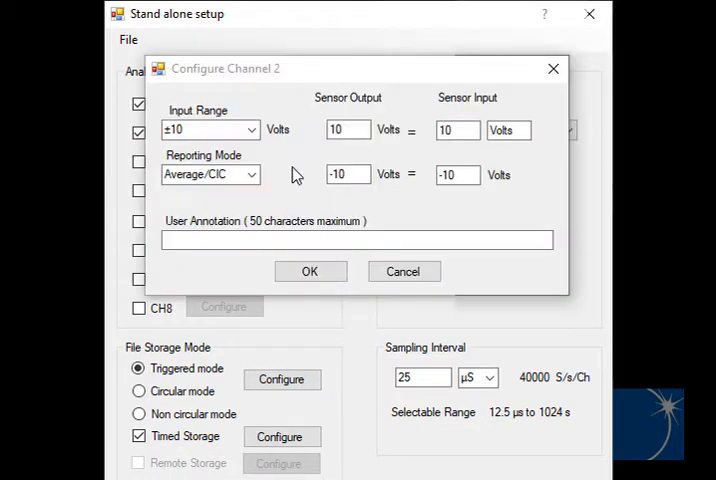
mouse_move(258, 144)
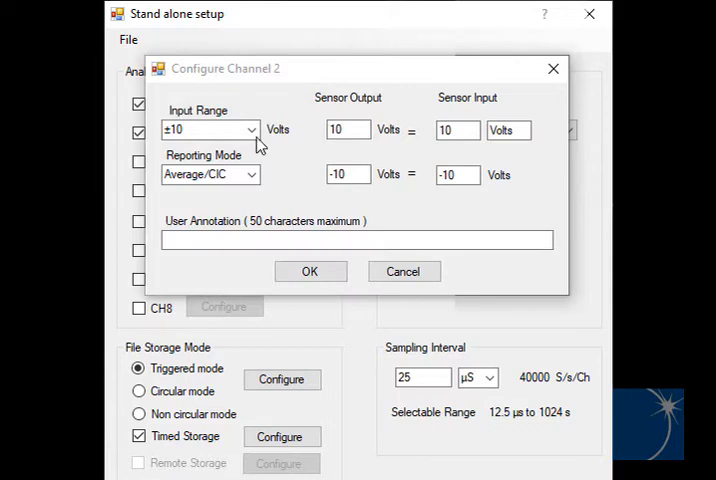
left_click(248, 130)
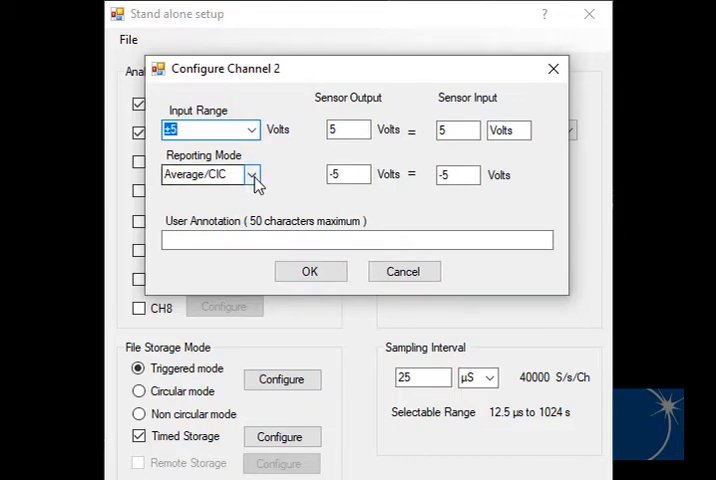
left_click(252, 174)
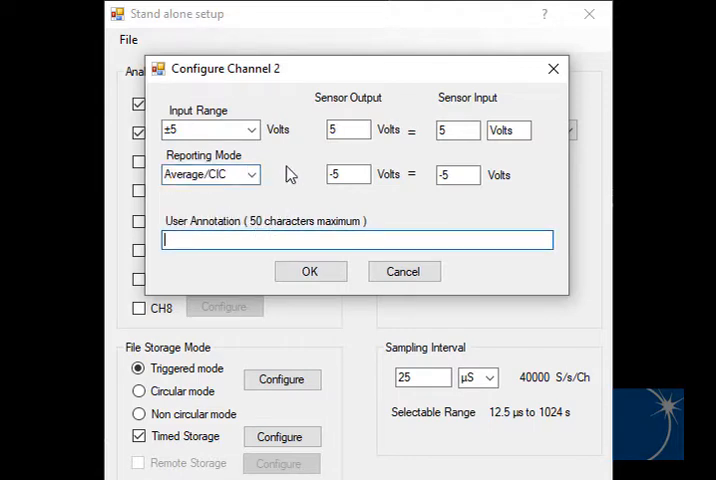
- Annotate channel 2 as 'test' and scale 5 V to 100 PSI, -5 V to 0 PSI
type("test")
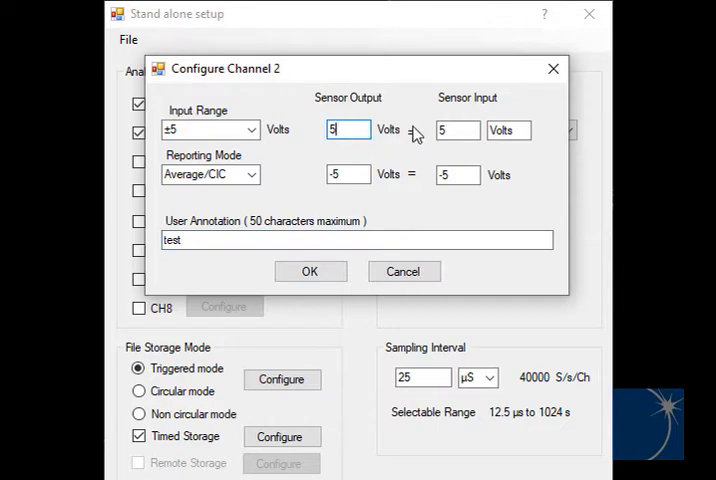
type("100")
left_click(508, 130)
type("P")
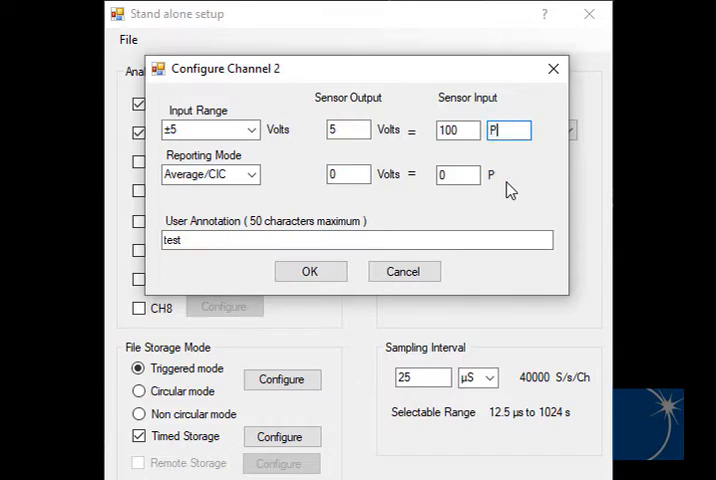
type("SI")
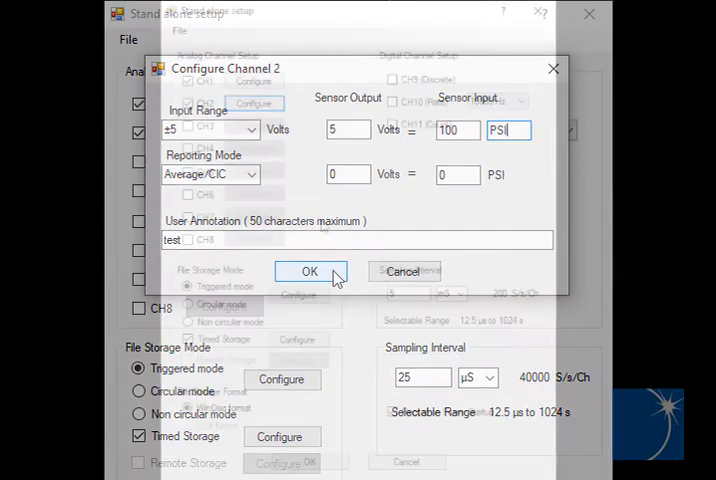
- Confirm the CH2 scaling and switch file storage to non circular mode
left_click(310, 272)
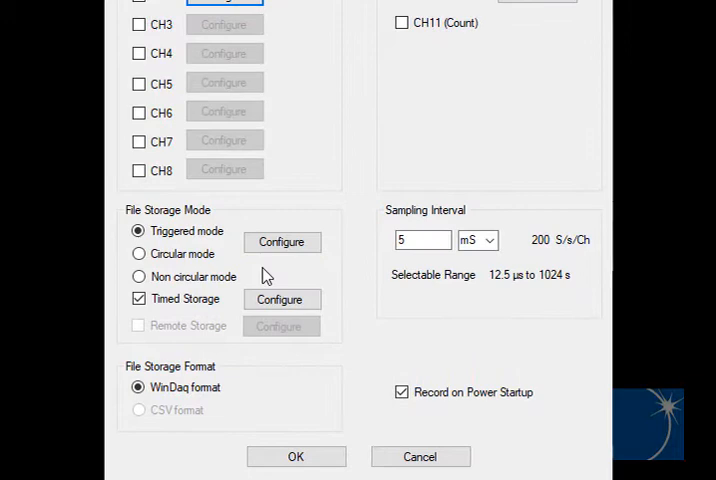
left_click(140, 276)
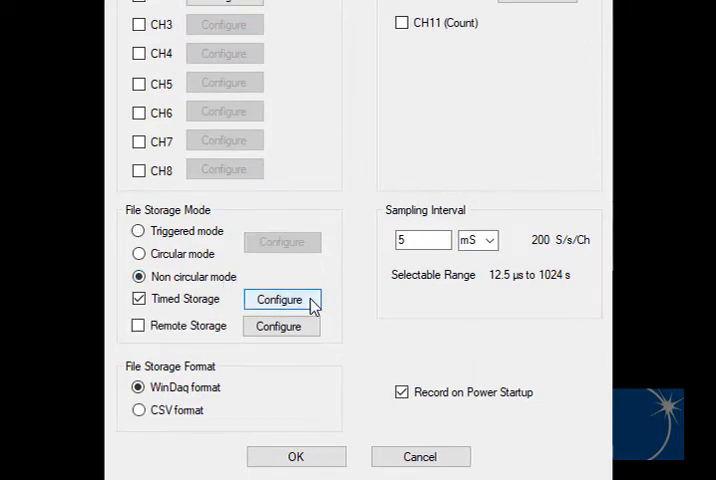
left_click(280, 300)
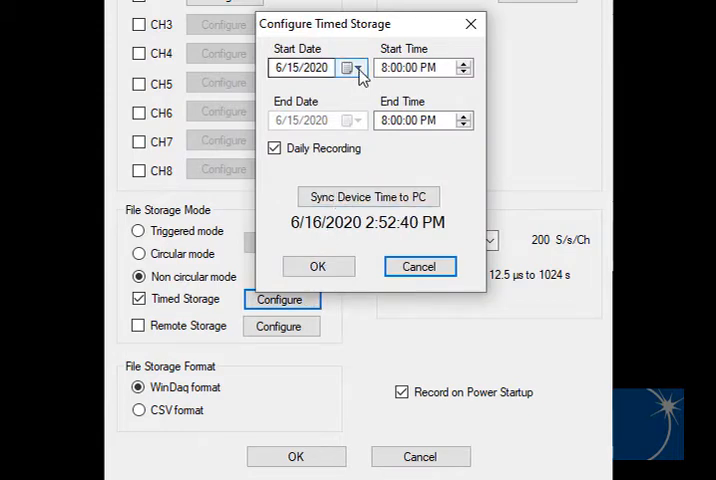
- Set timed storage to start 6/15/2020 8:00 PM with daily recording turned off
left_click(352, 68)
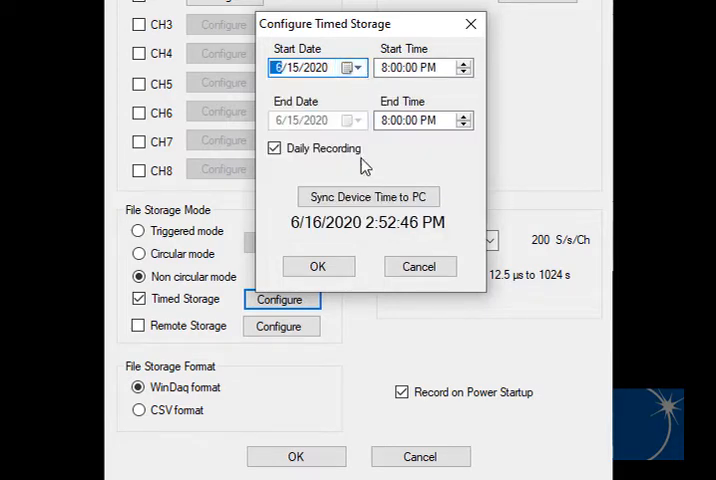
left_click(274, 148)
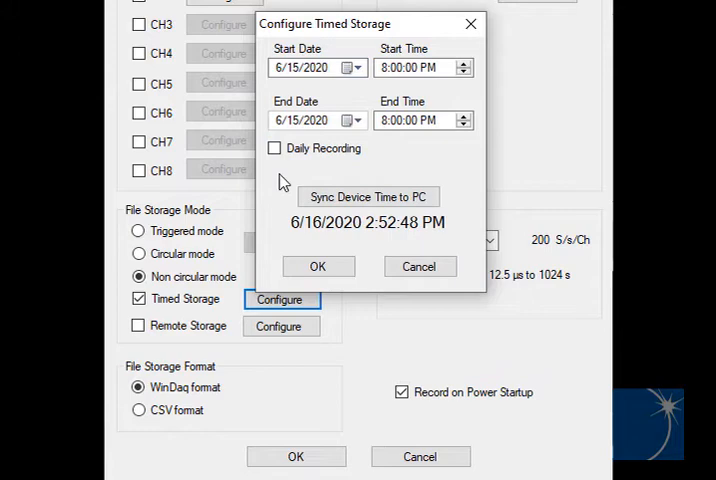
left_click(274, 148)
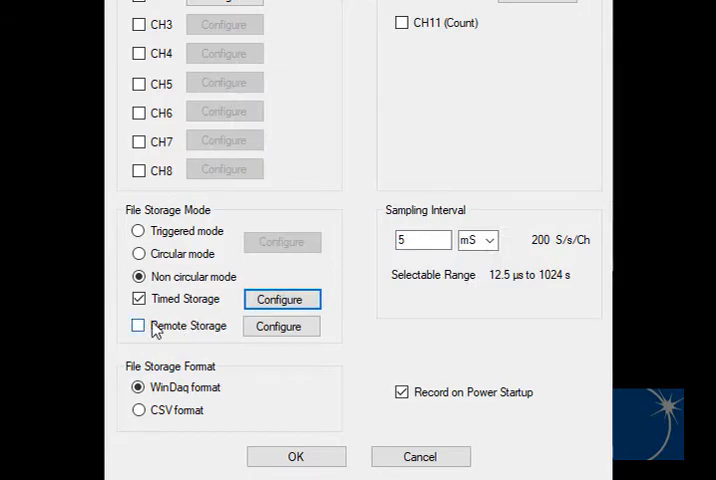
- Enable remote storage set to record while D1 is high
left_click(138, 324)
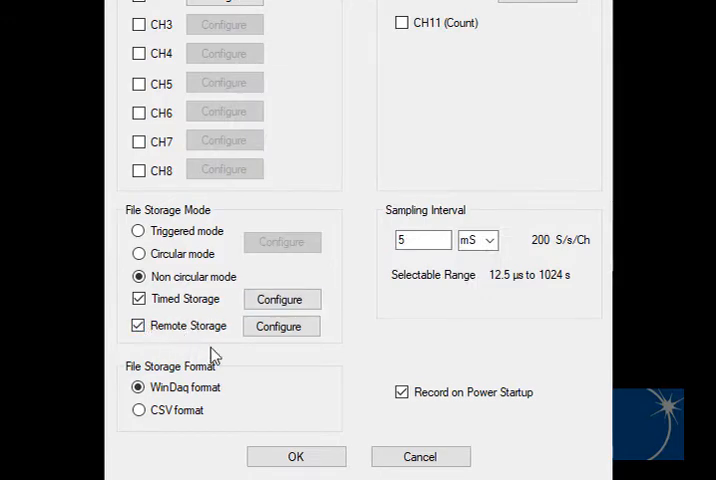
left_click(280, 326)
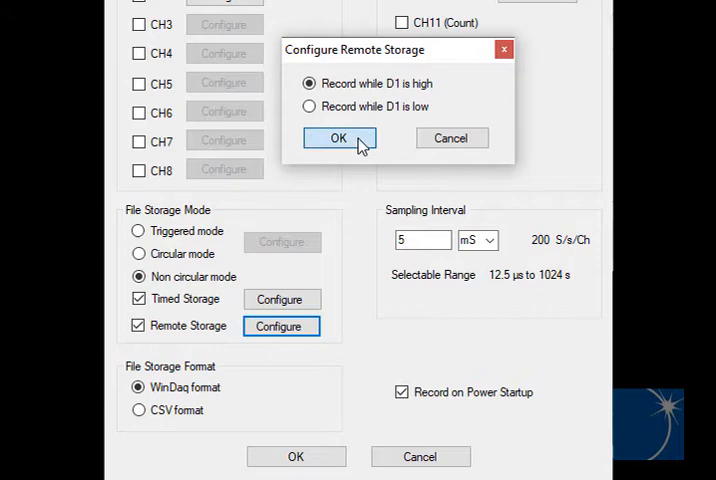
left_click(338, 138)
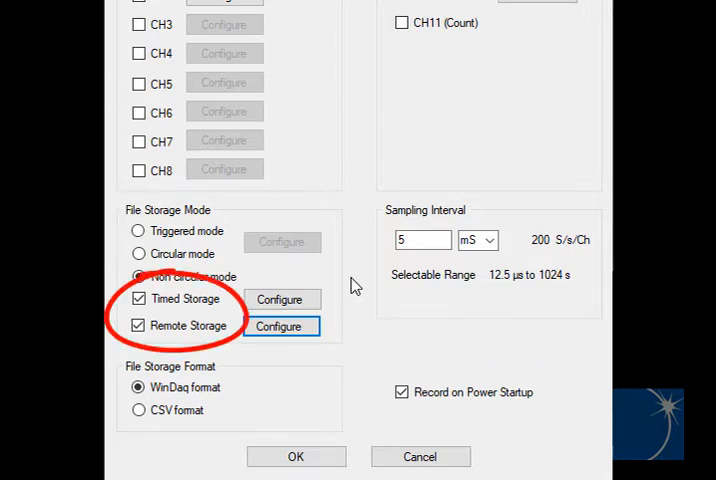
left_click(138, 276)
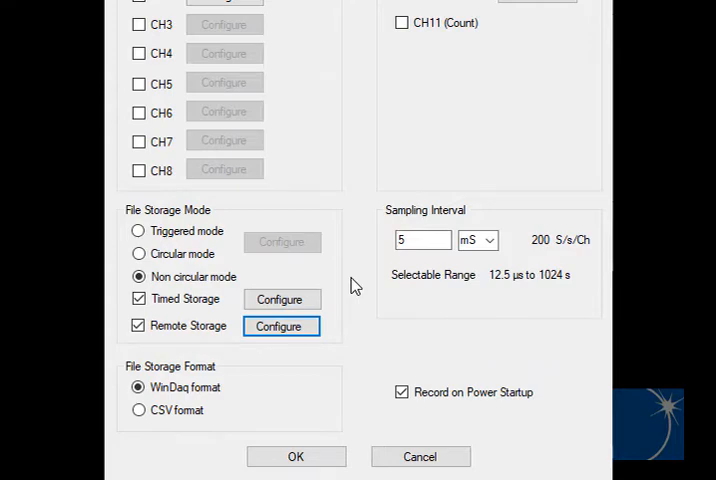
mouse_move(210, 264)
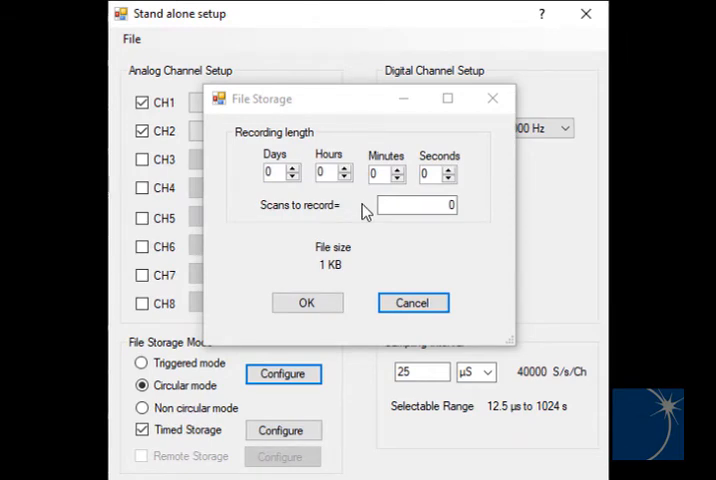
- Enter a circular-mode recording length of 256 scans, then cancel leaving triggered mode selected
left_click(416, 204)
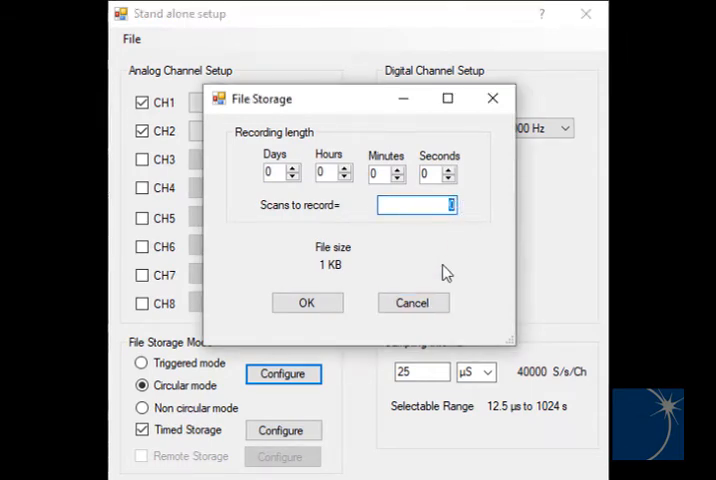
type("256")
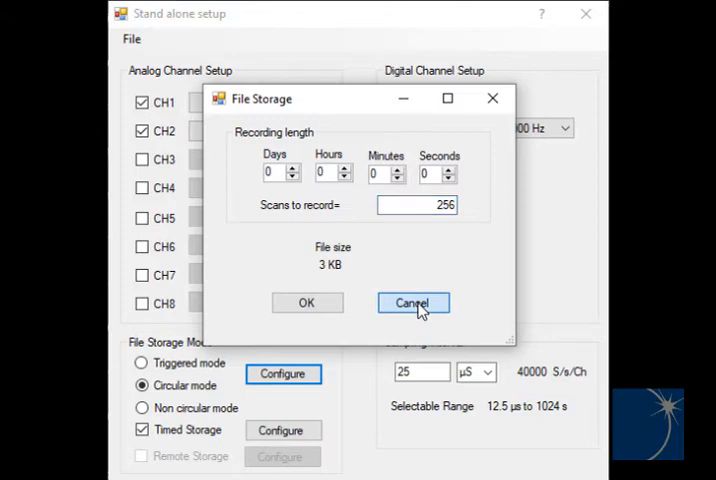
left_click(412, 302)
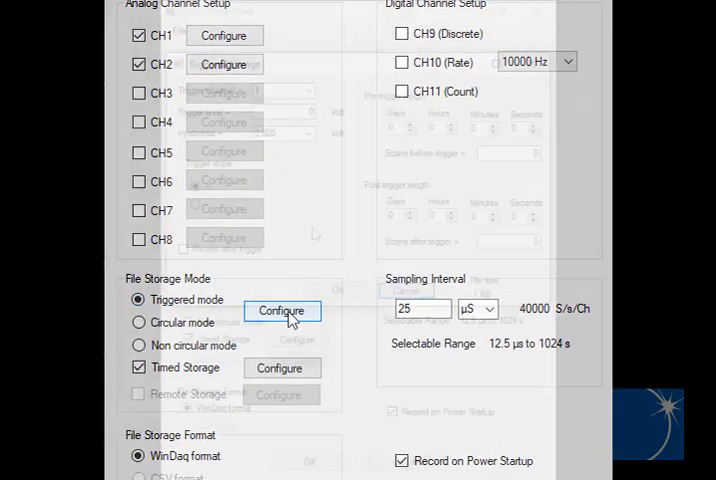
- Set triggered storage to fire at 5 V on channel 1 with 0.015 hysteresis and re-arm enabled
left_click(280, 312)
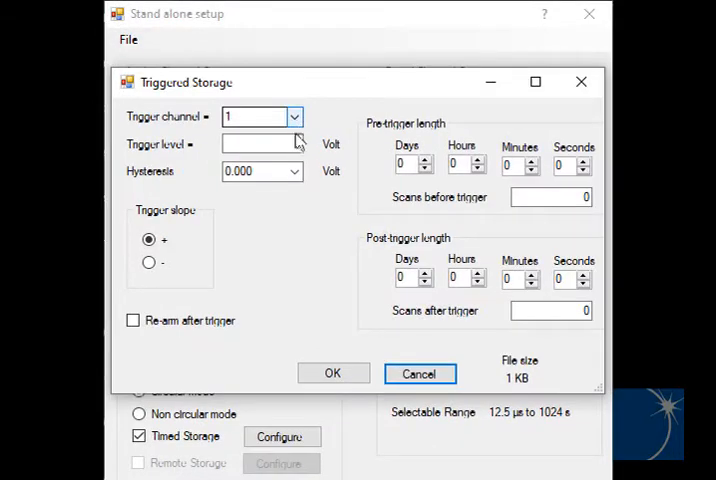
left_click(260, 144)
type("5")
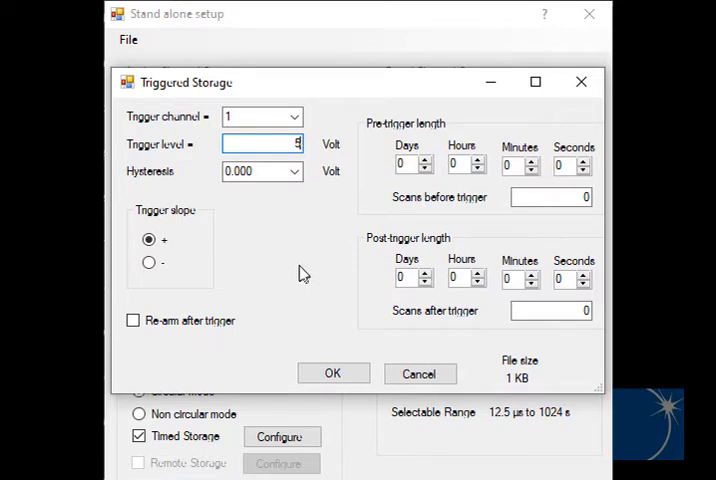
left_click(294, 172)
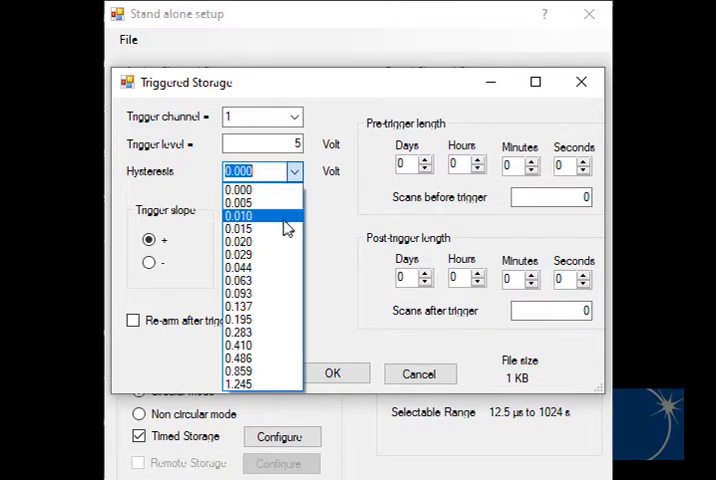
left_click(240, 228)
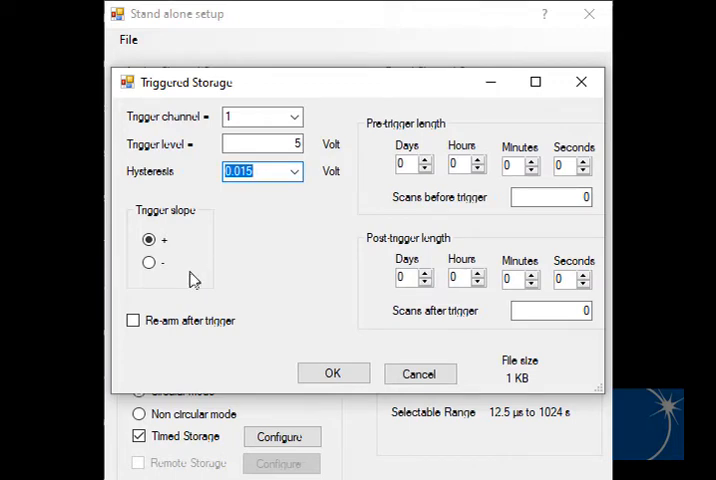
left_click(132, 320)
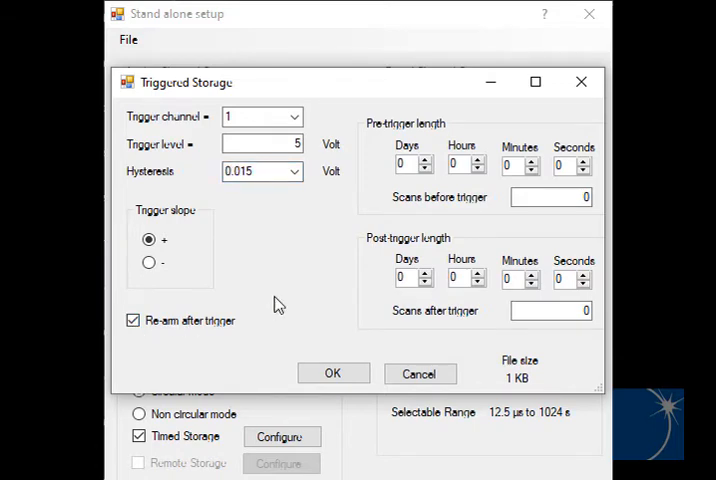
mouse_move(362, 176)
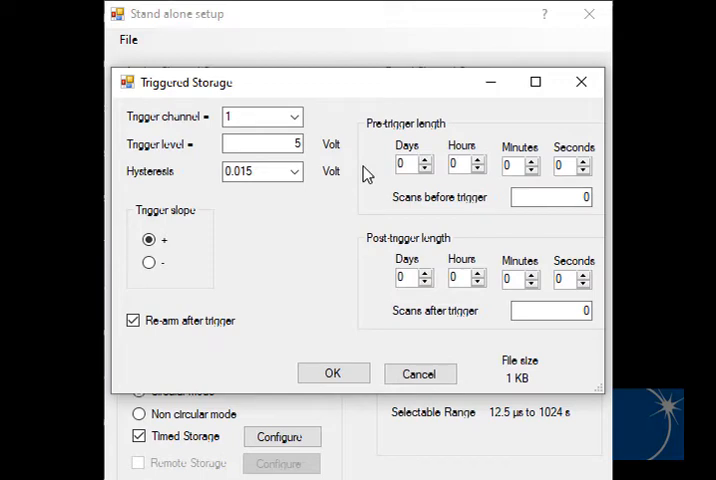
mouse_move(360, 204)
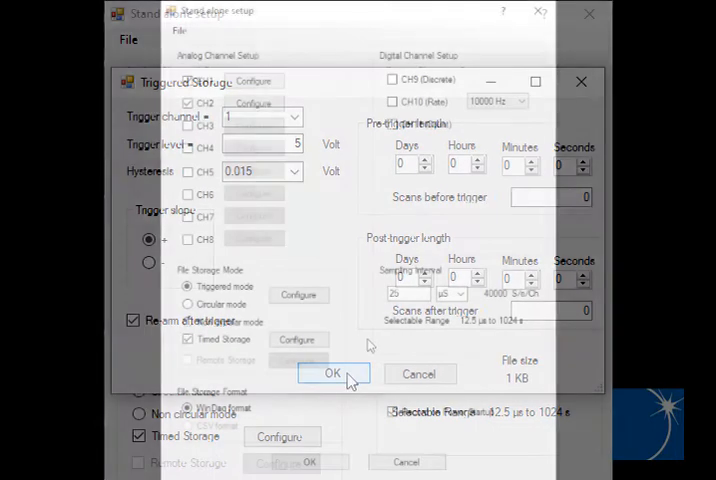
- Accept the trigger settings and review the setup, keeping non circular mode with timed and remote storage
left_click(332, 372)
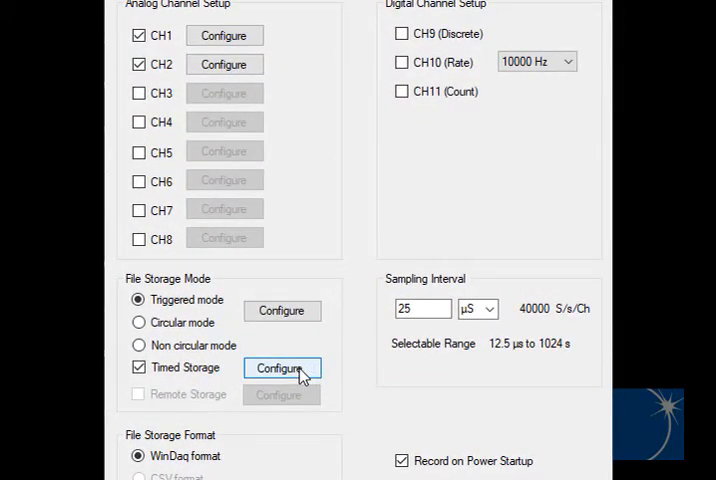
mouse_move(338, 372)
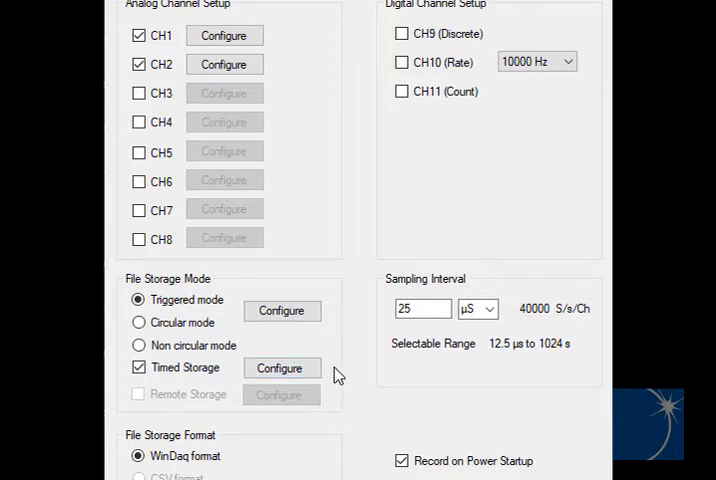
scroll("down", 3)
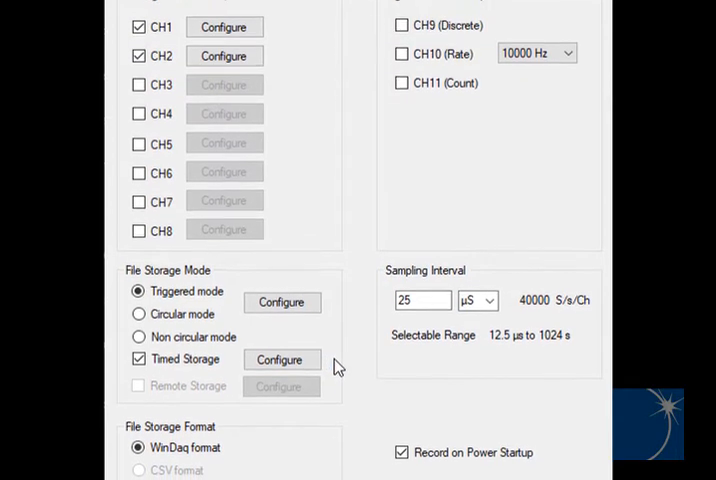
scroll("down", 3)
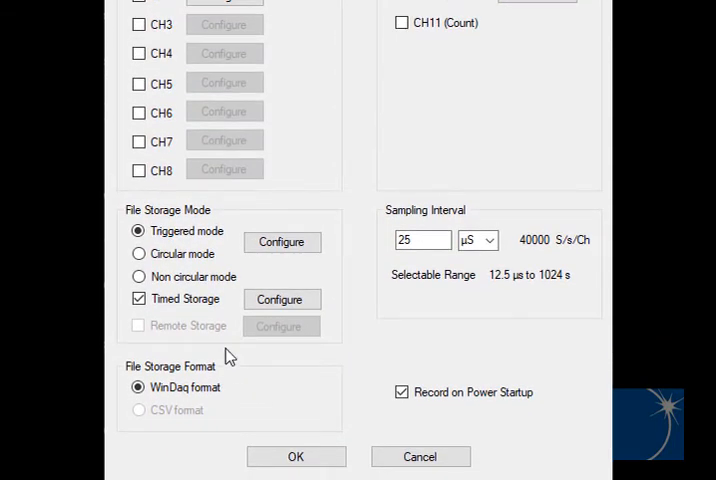
left_click(138, 276)
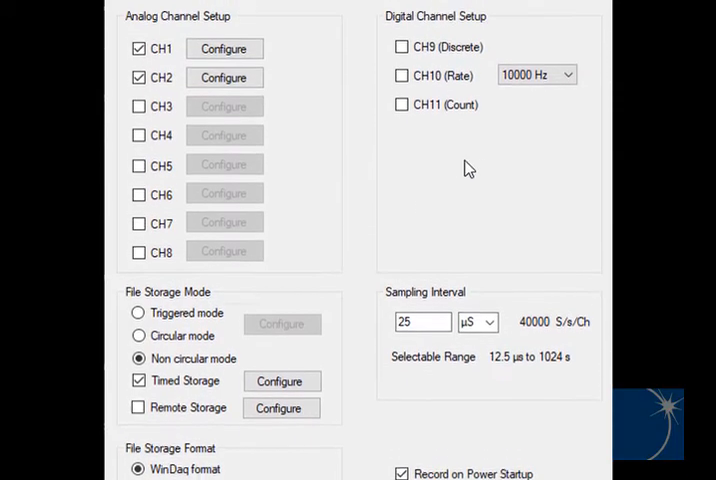
- Enable digital channels CH9 discrete, CH10 rate at 10000 Hz, and CH11 count
left_click(402, 102)
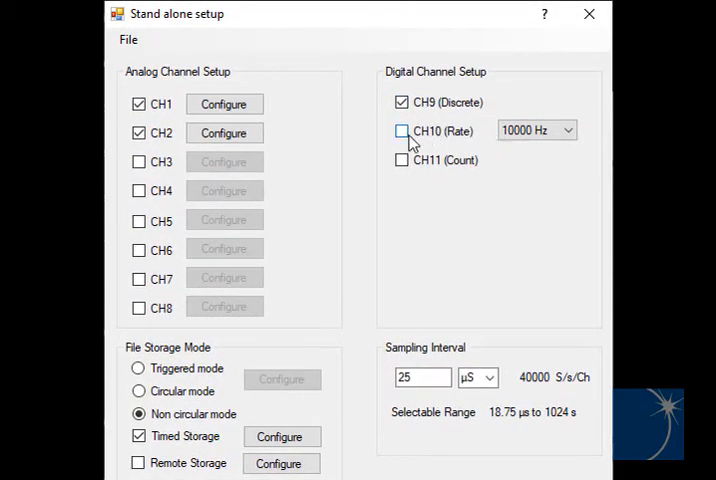
left_click(402, 132)
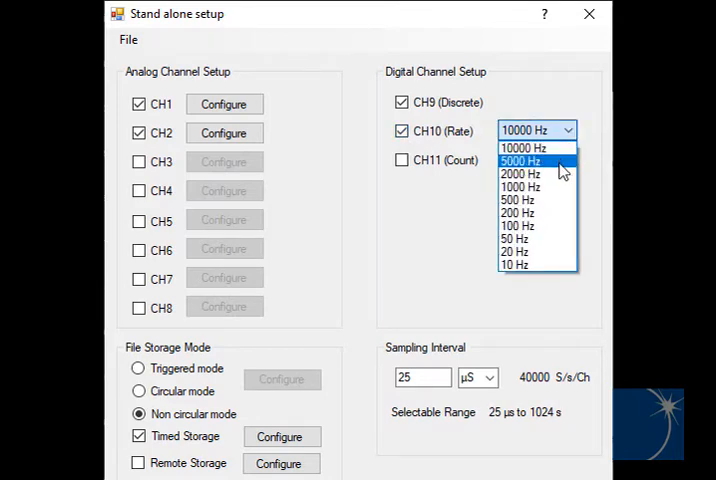
mouse_move(548, 252)
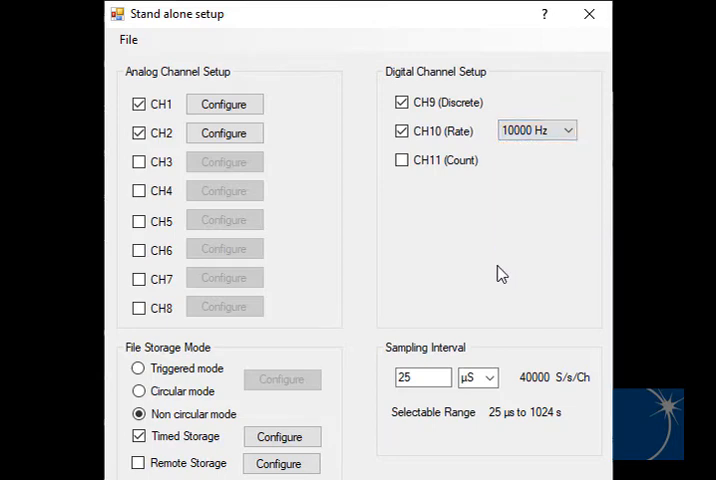
left_click(402, 160)
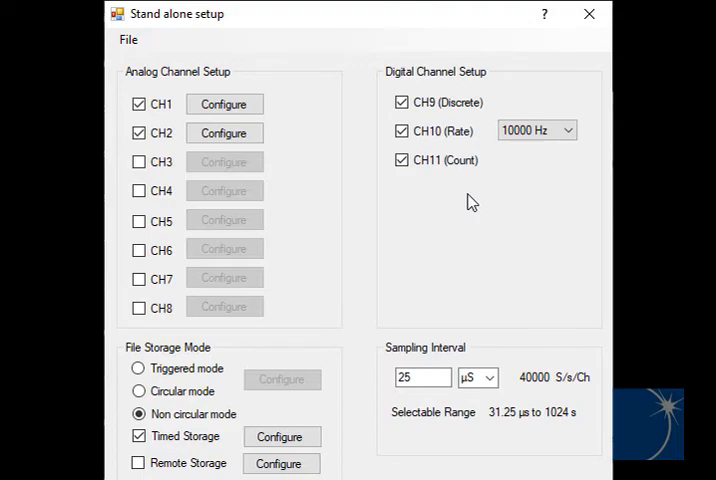
- Change the sampling interval unit from microseconds to mS
scroll("down", 3)
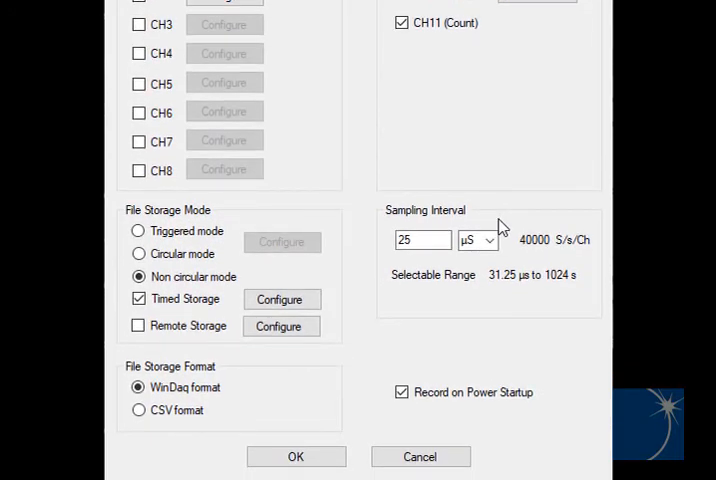
mouse_move(500, 228)
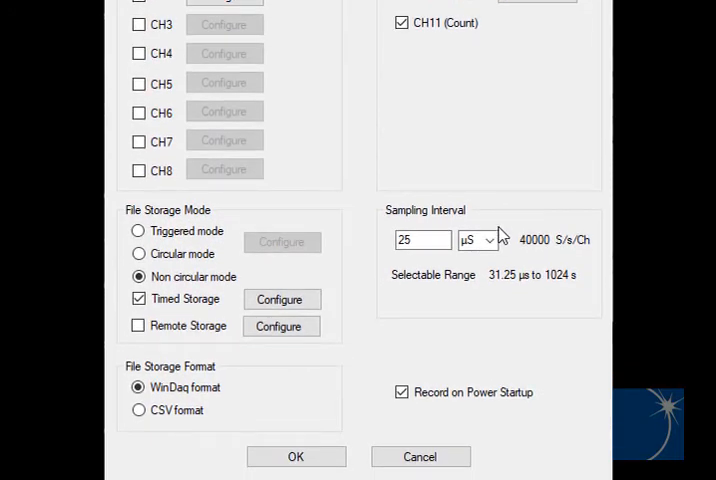
left_click(488, 240)
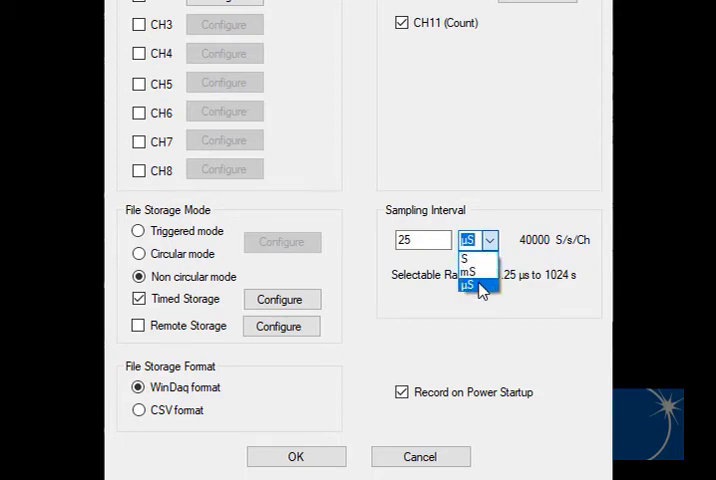
left_click(468, 288)
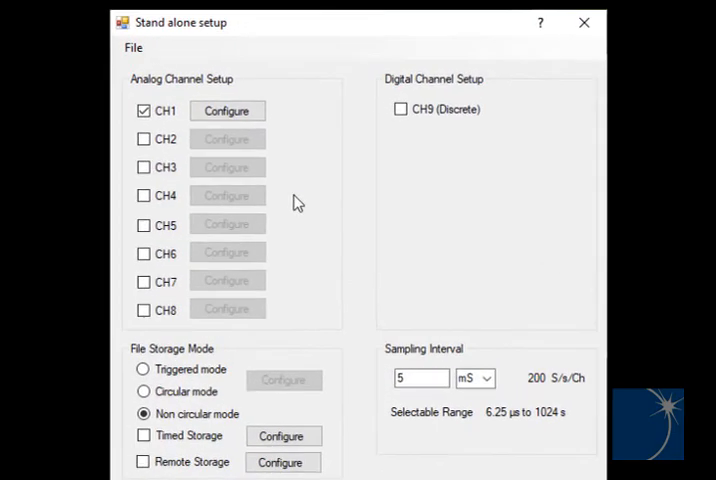
- Bring up the Configure dialog for analog channel 1
left_click(226, 110)
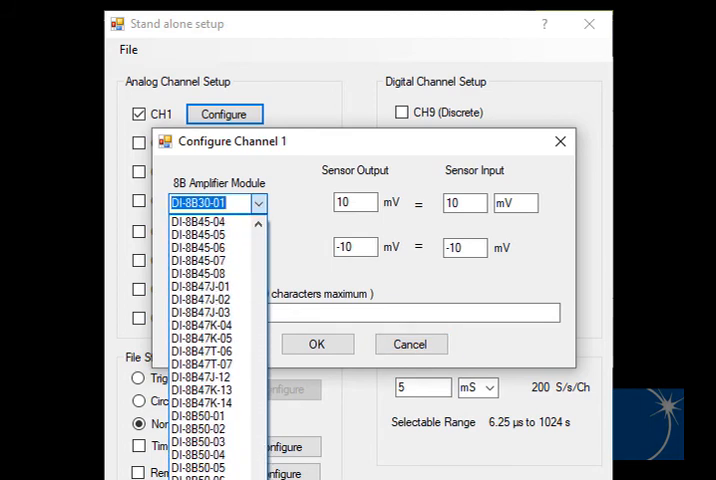
- Assign the DI-8B47J 8B amplifier module to channel 1, scaled 0 to 760 C
scroll("down", 3)
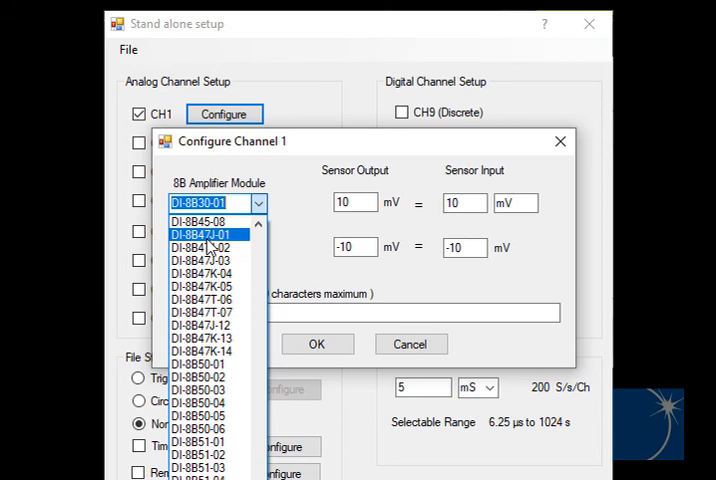
left_click(208, 232)
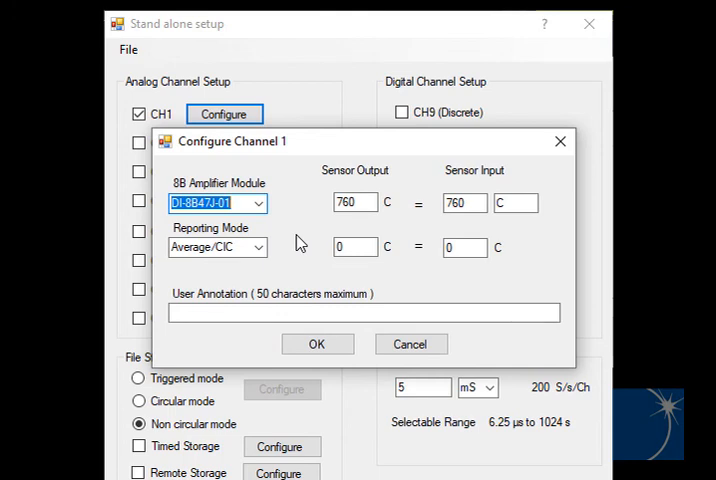
mouse_move(370, 242)
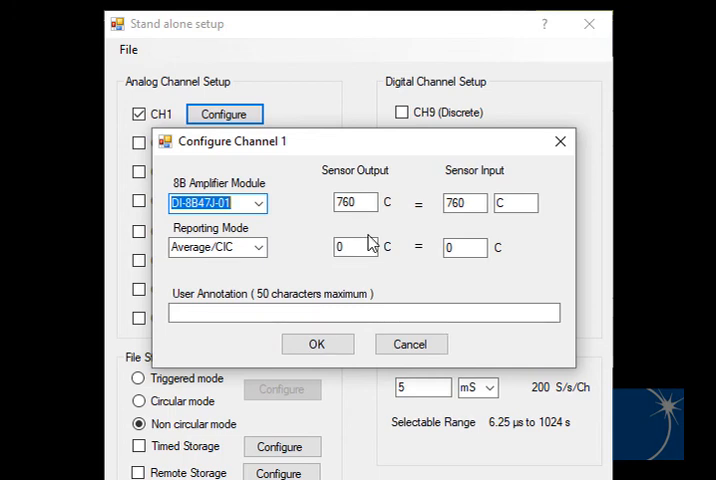
mouse_move(456, 246)
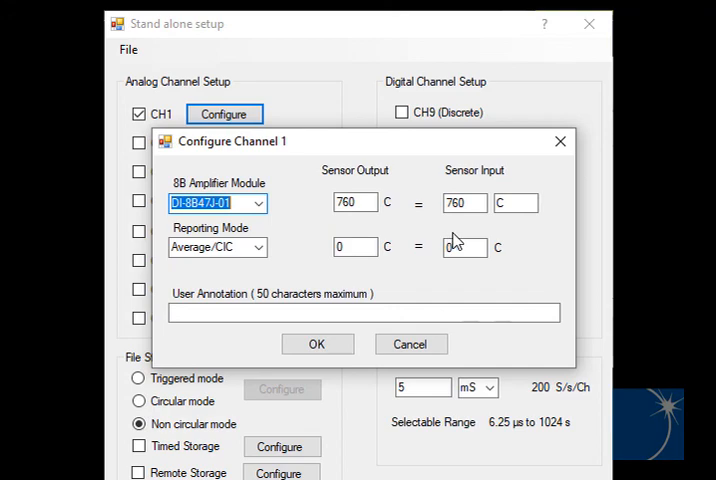